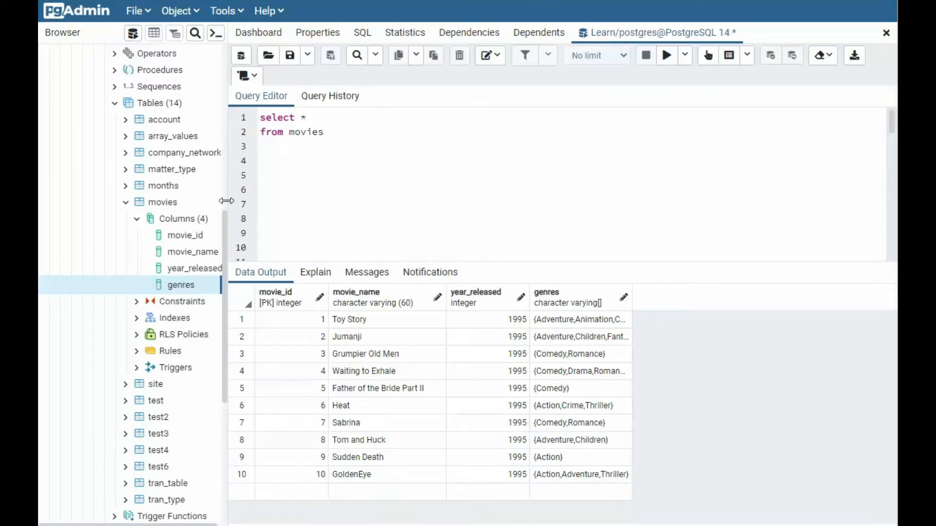
pyautogui.moveTo(166, 201)
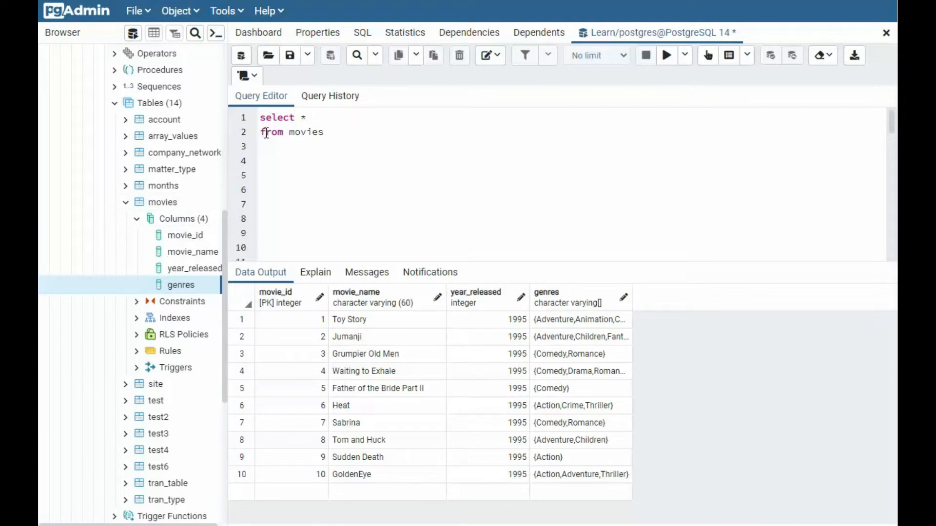
# Step: Run 'select * from movies' to fetch all 21906 rows
pyautogui.click(322, 131)
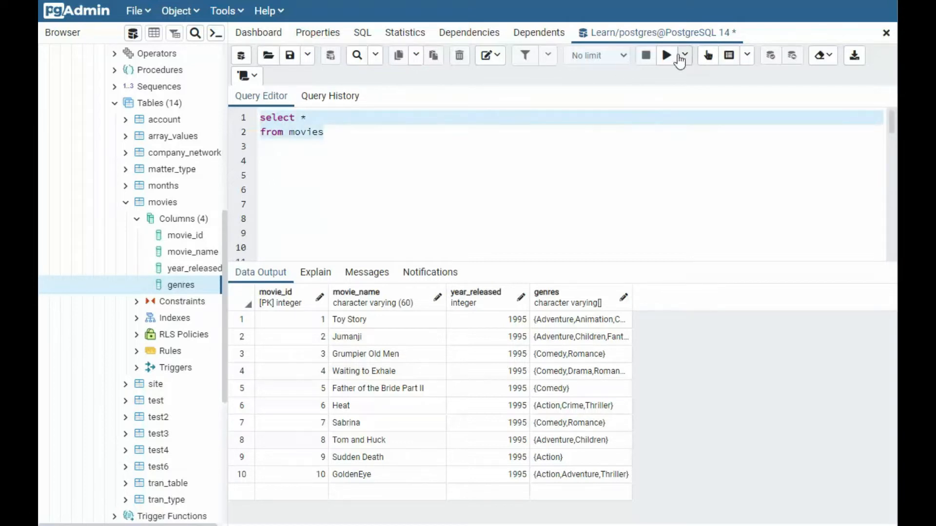
pyautogui.click(665, 54)
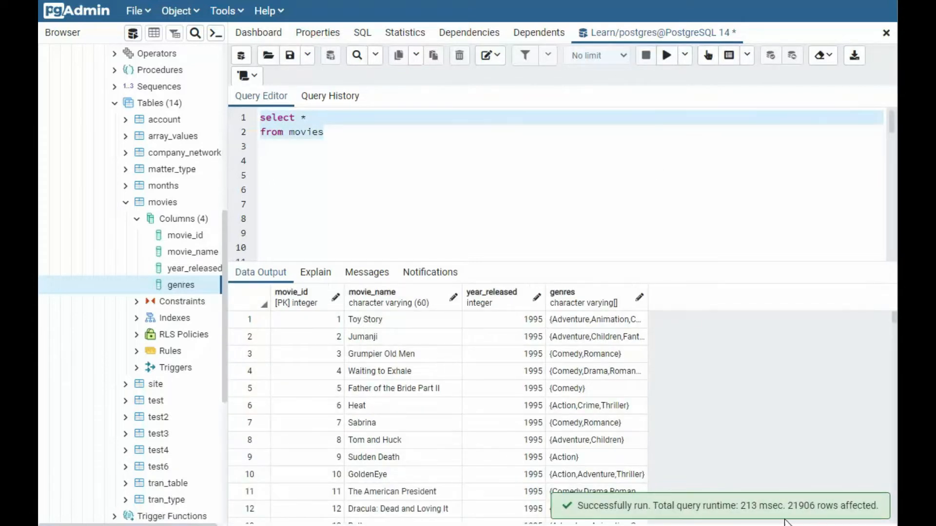
pyautogui.moveTo(807, 514)
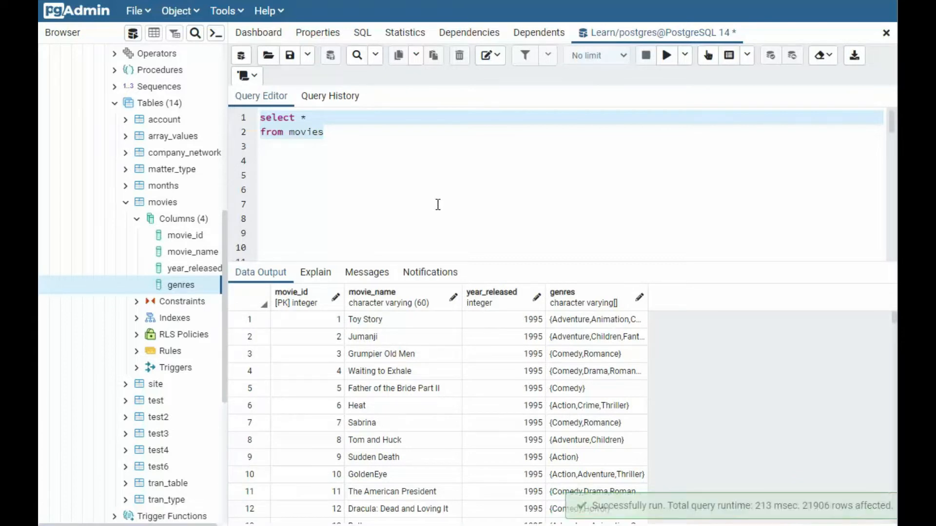
pyautogui.moveTo(302, 207)
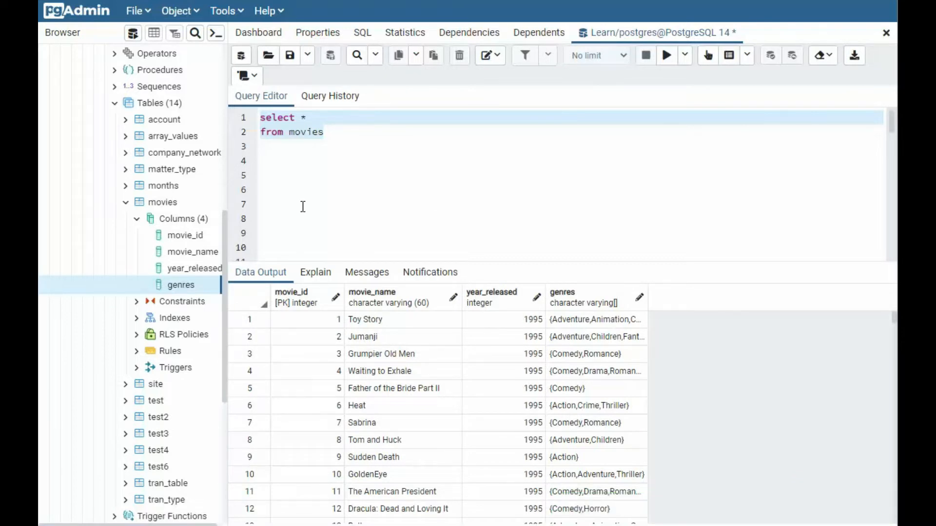
pyautogui.moveTo(297, 195)
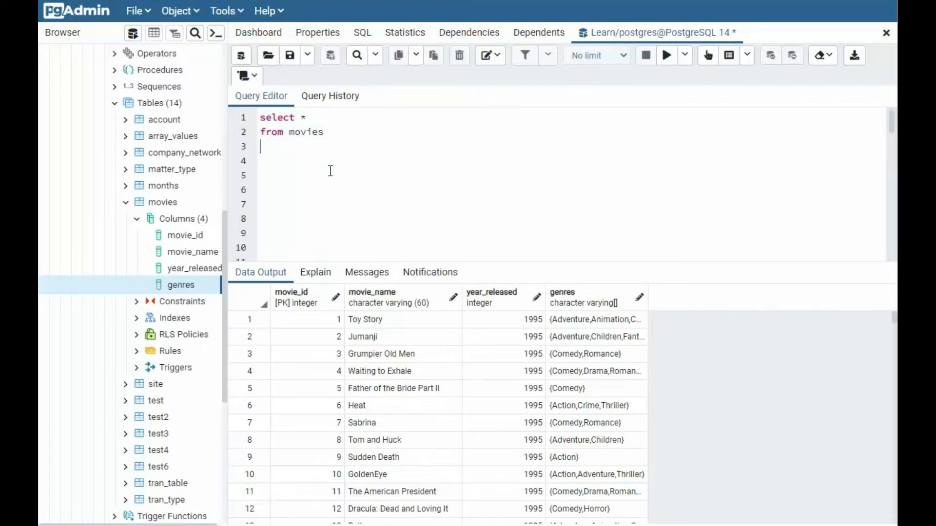
# Step: Add 'limit 10' to the movies query and run it to return ten rows
pyautogui.write('limit')
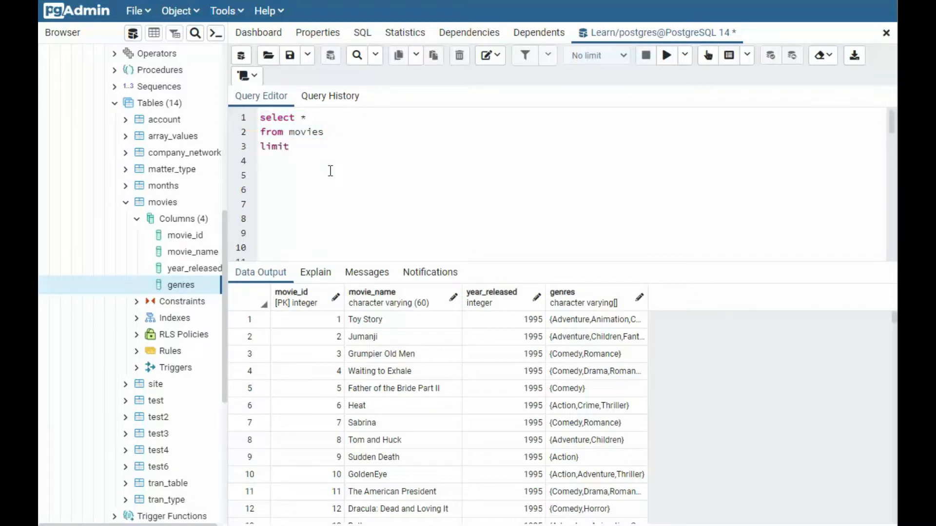
pyautogui.write('10')
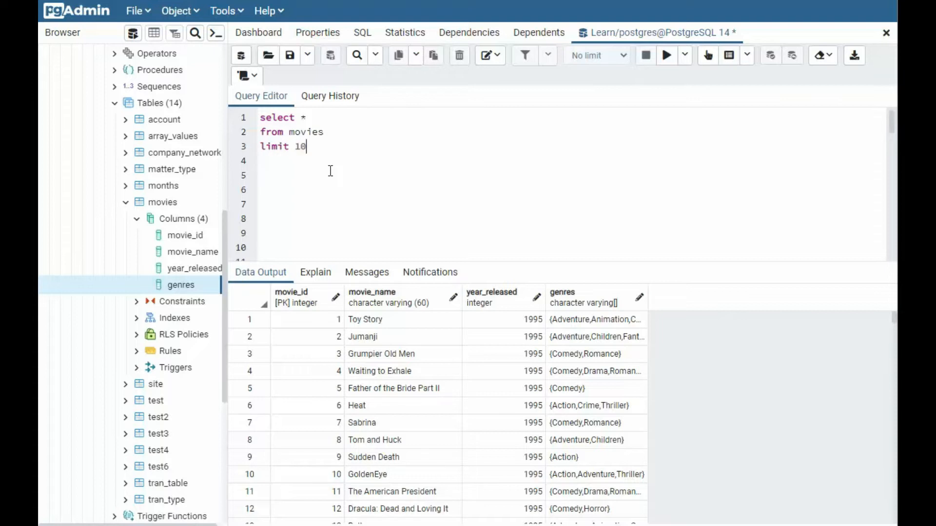
pyautogui.moveTo(275, 144)
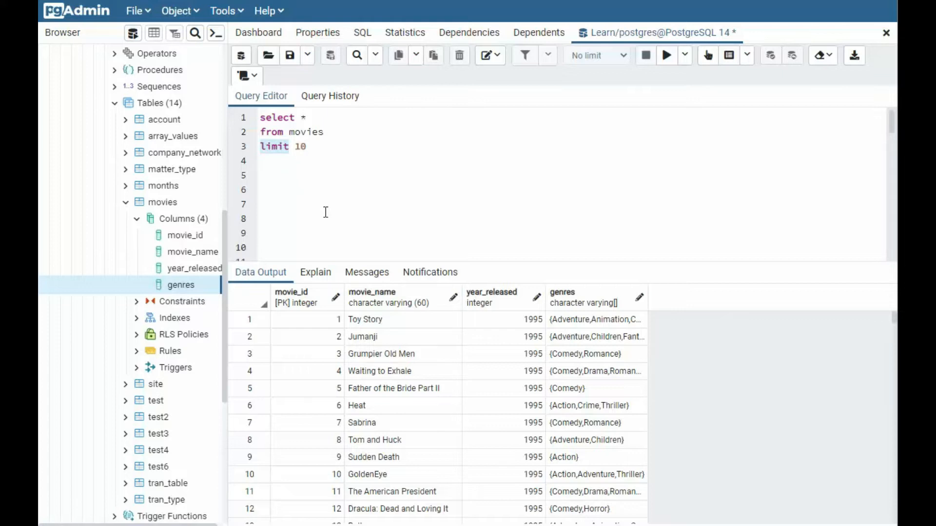
pyautogui.moveTo(322, 182)
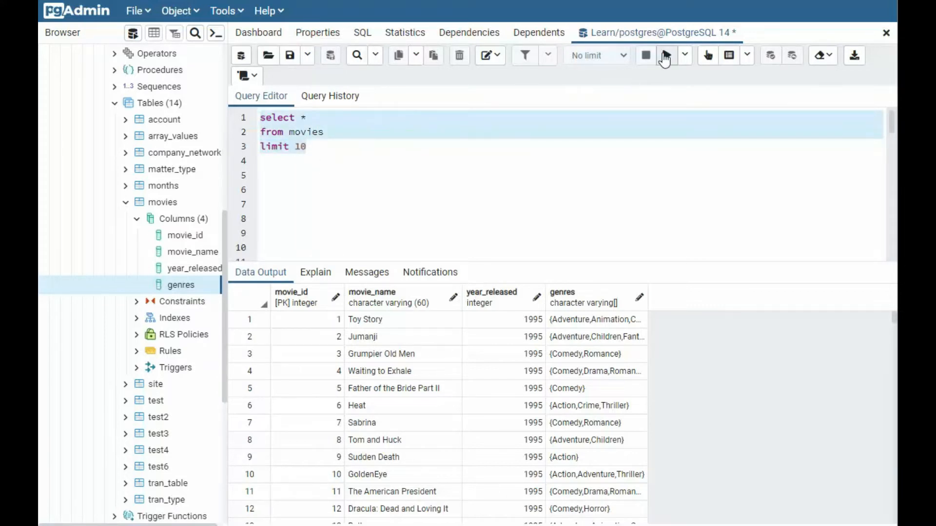
pyautogui.click(665, 55)
pyautogui.write('0')
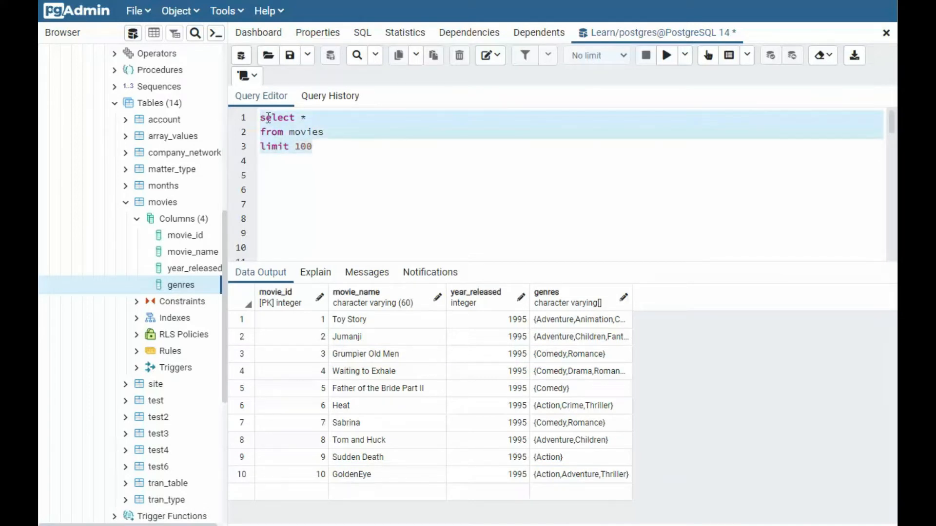
pyautogui.click(665, 54)
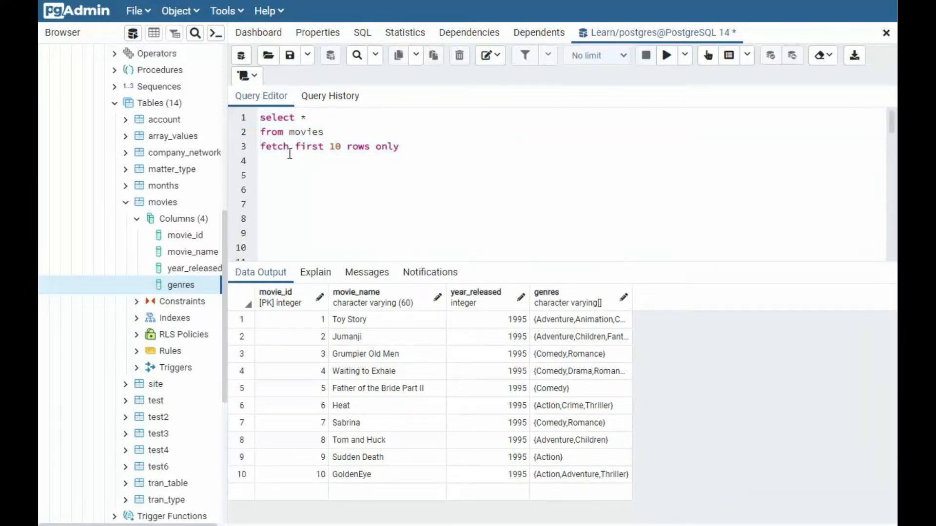
pyautogui.moveTo(281, 143)
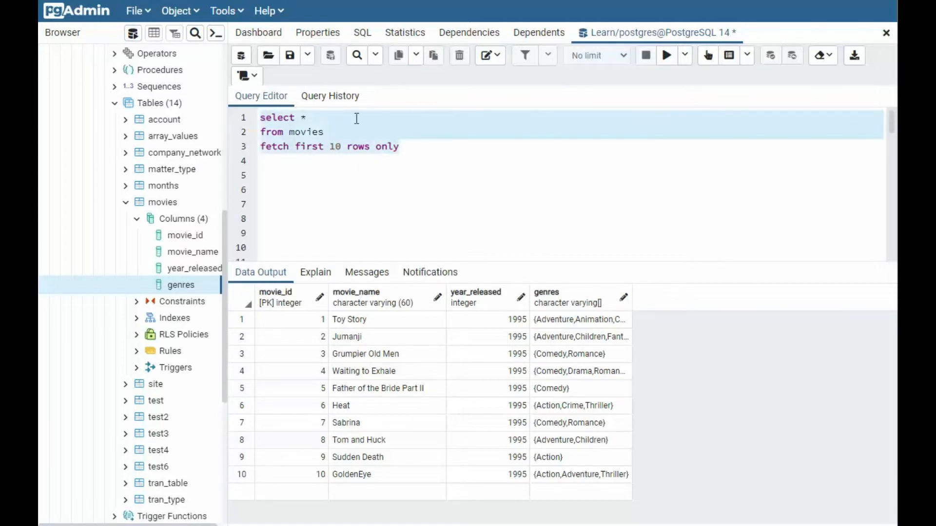
# Step: Run the 'fetch first 10 rows only' version of the movies query
pyautogui.click(666, 54)
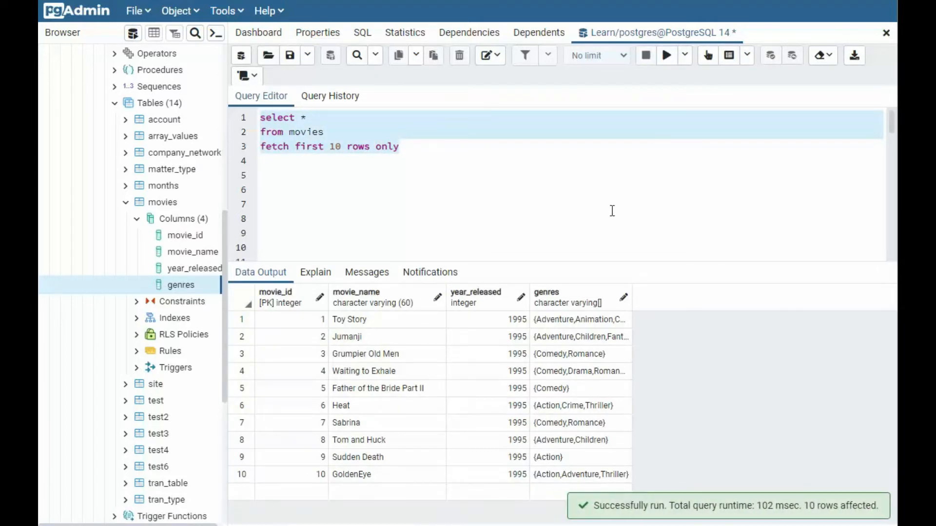
pyautogui.moveTo(544, 237)
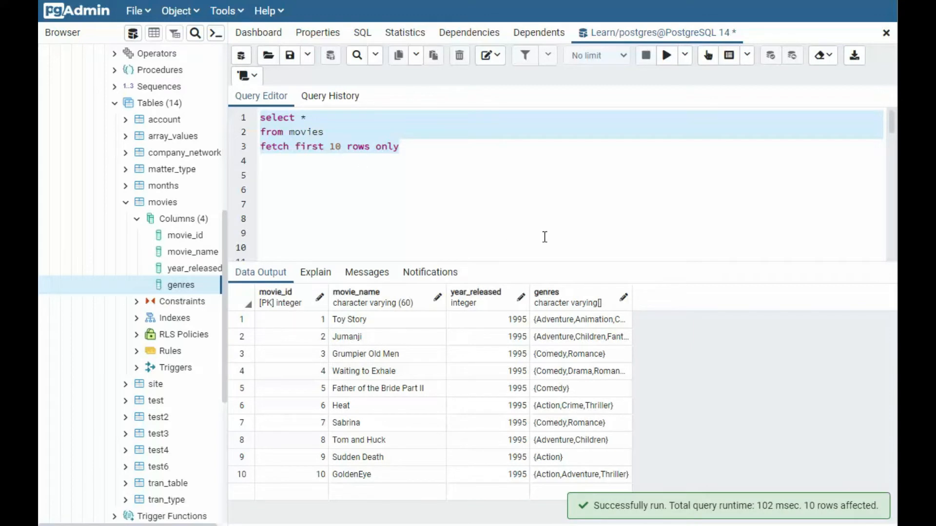
pyautogui.moveTo(386, 205)
pyautogui.write('nex')
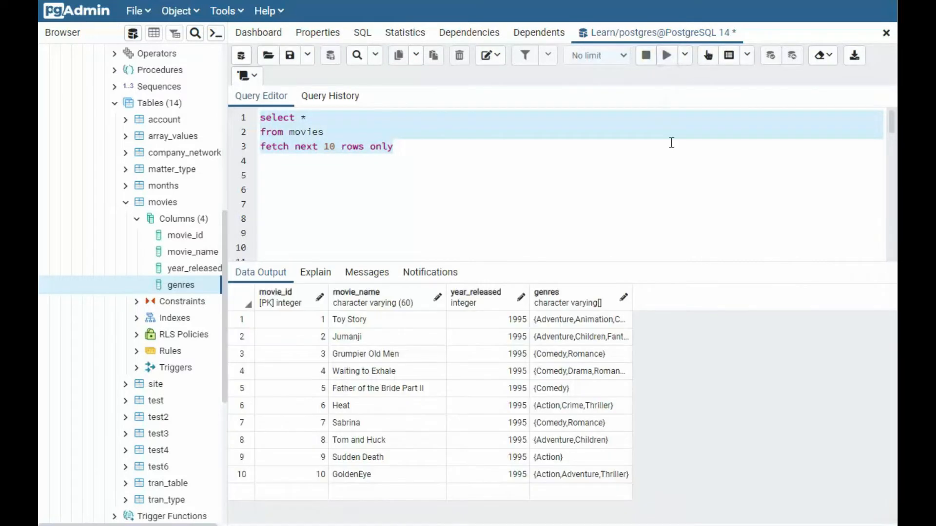
pyautogui.click(667, 55)
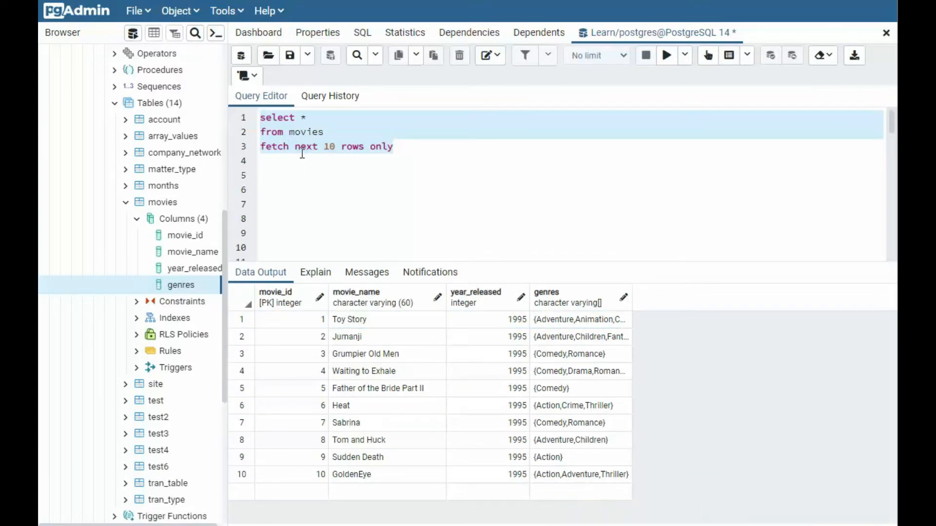
pyautogui.moveTo(344, 212)
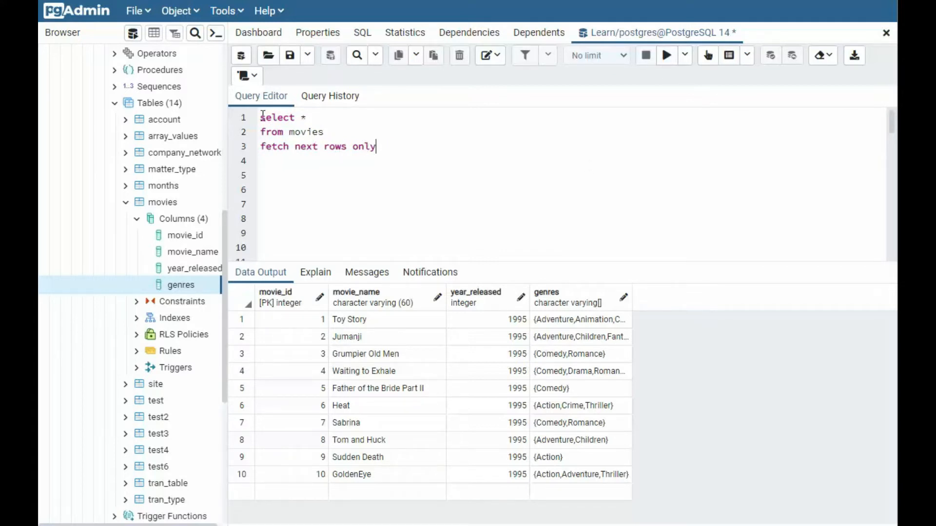
pyautogui.click(665, 54)
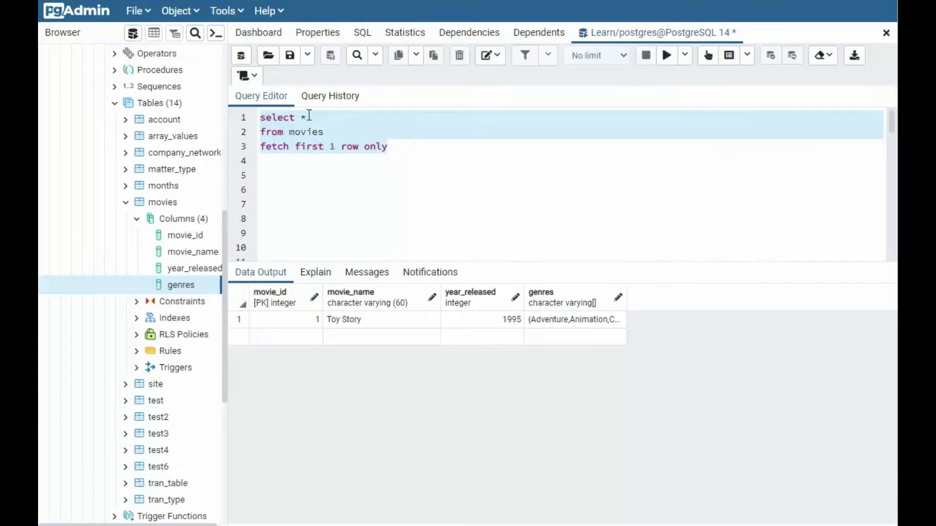
# Step: Change the query to fetch only the first row and run it, returning Toy Story
pyautogui.click(311, 146)
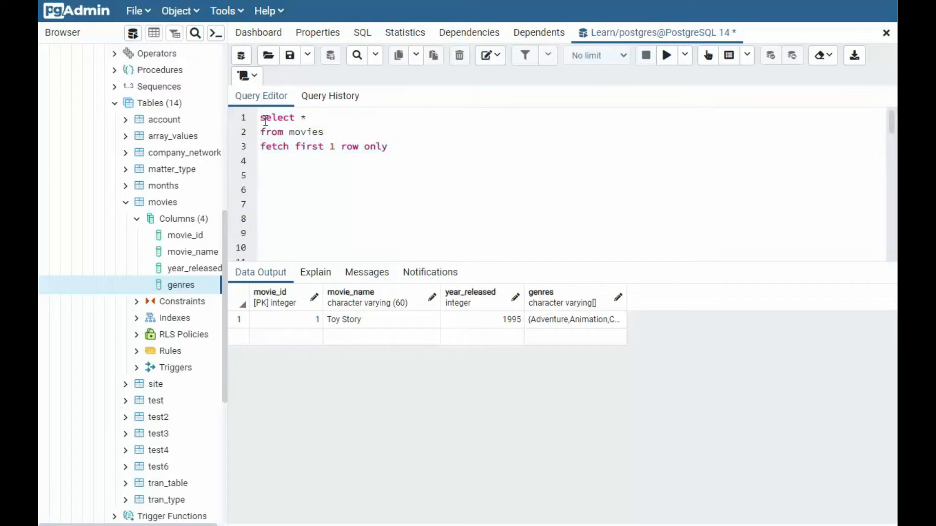
pyautogui.click(666, 54)
pyautogui.write('s')
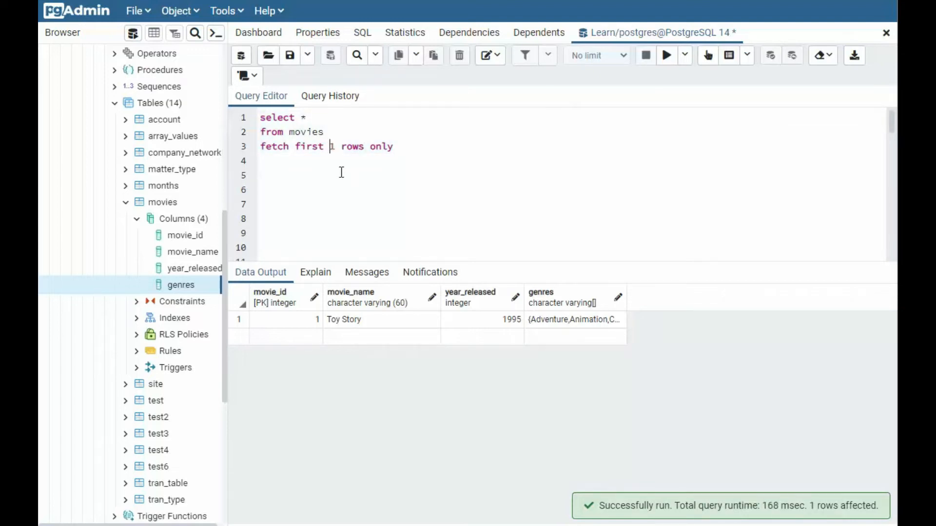
pyautogui.press('BackSpace')
pyautogui.write('offset 5 rows')
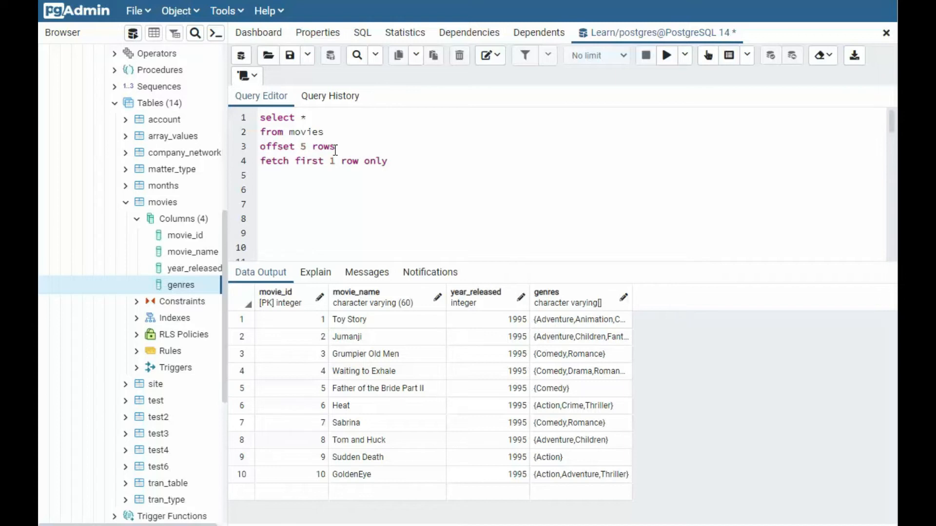
pyautogui.moveTo(447, 185)
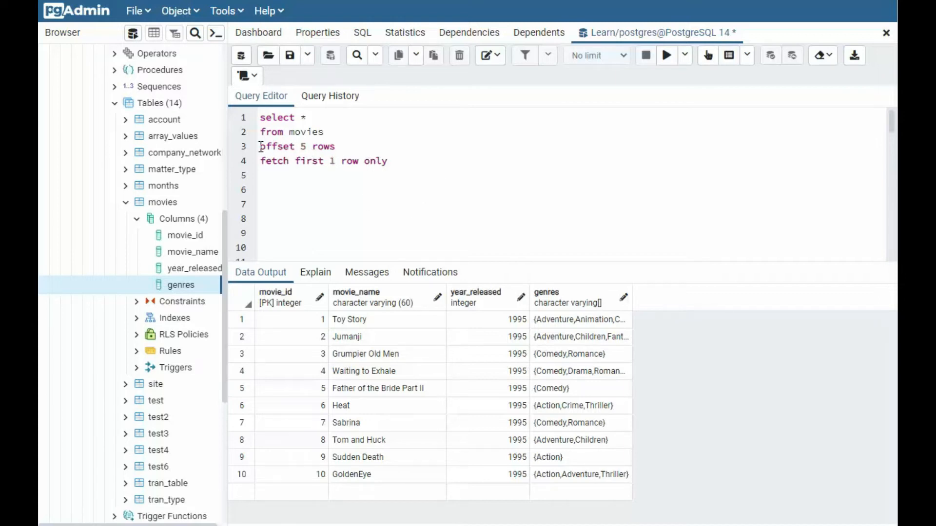
pyautogui.moveTo(341, 181)
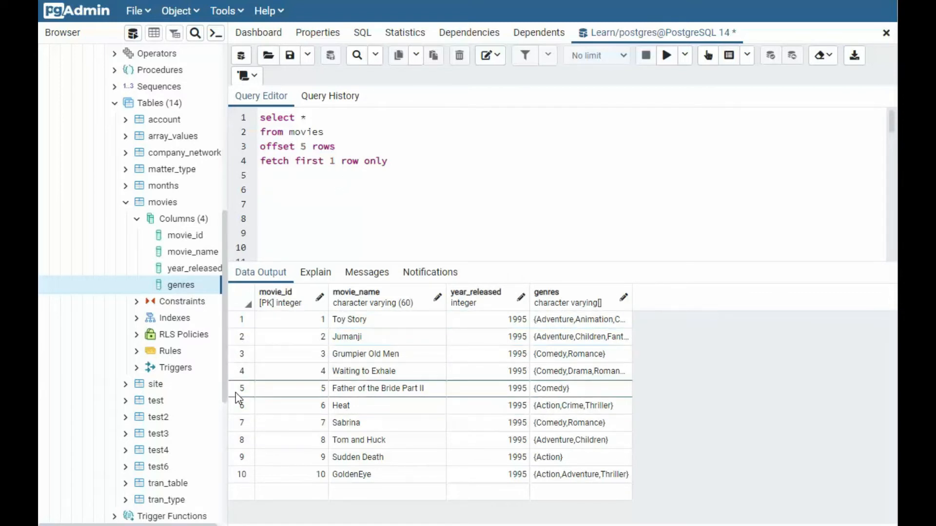
pyautogui.moveTo(244, 395)
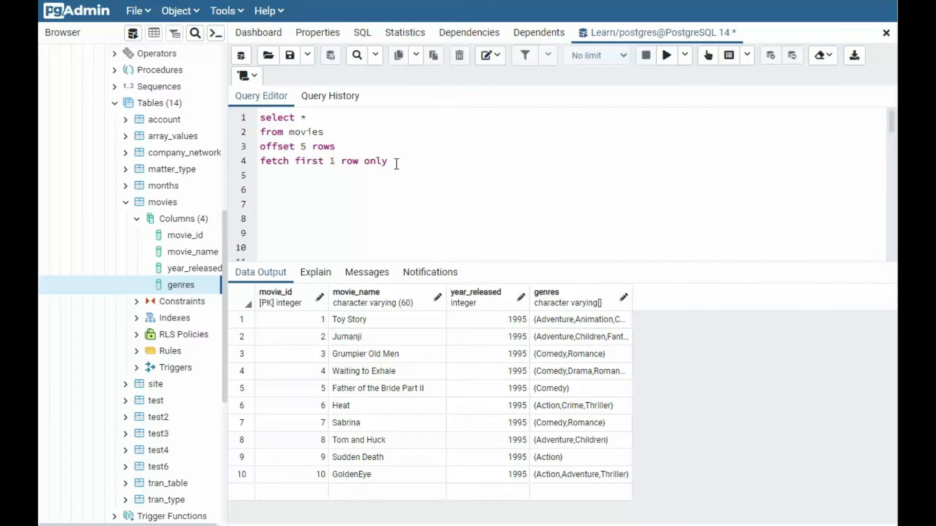
# Step: Offset the query by 5552 rows fetching 10, returning movie ids 5663 to 5672
pyautogui.click(665, 55)
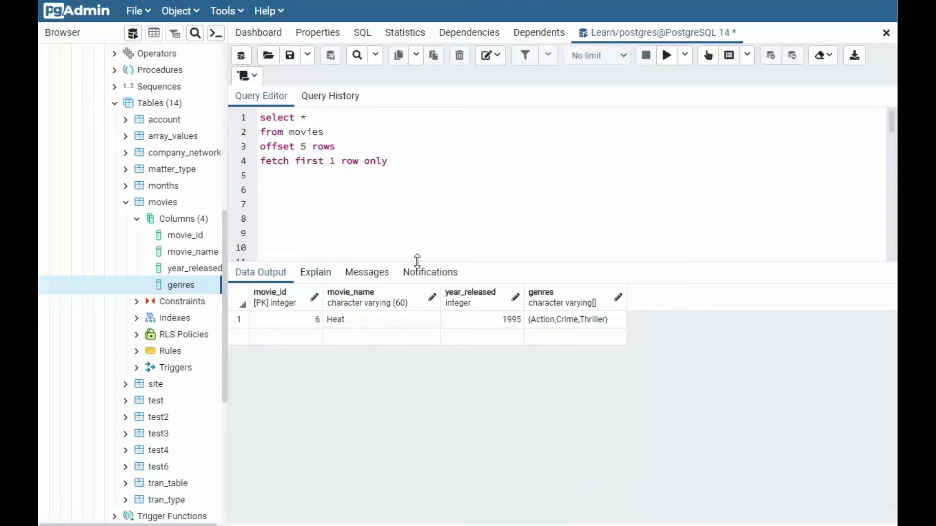
pyautogui.click(666, 55)
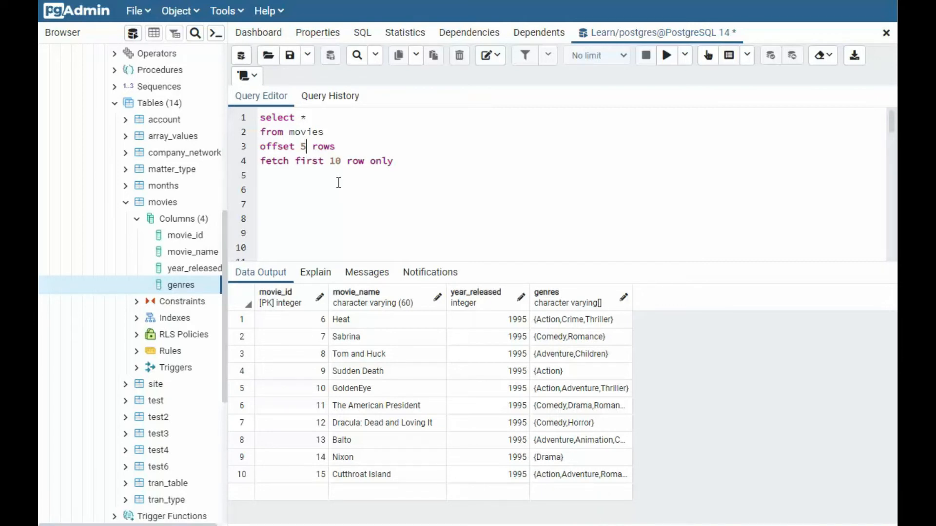
pyautogui.write('552')
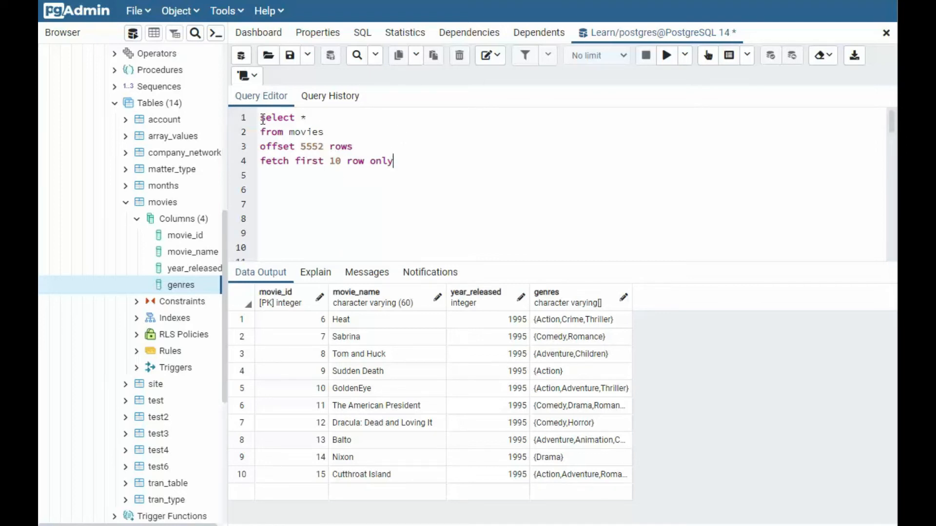
pyautogui.click(667, 54)
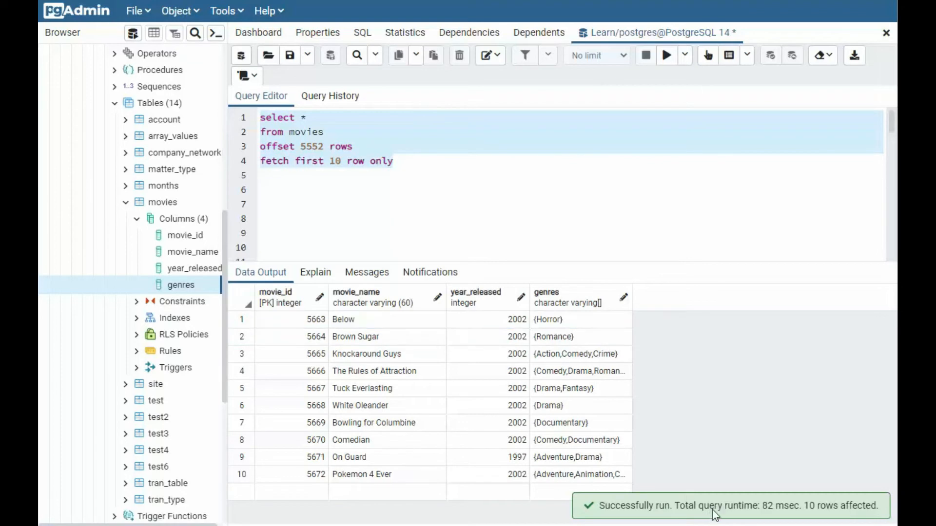
pyautogui.moveTo(590, 272)
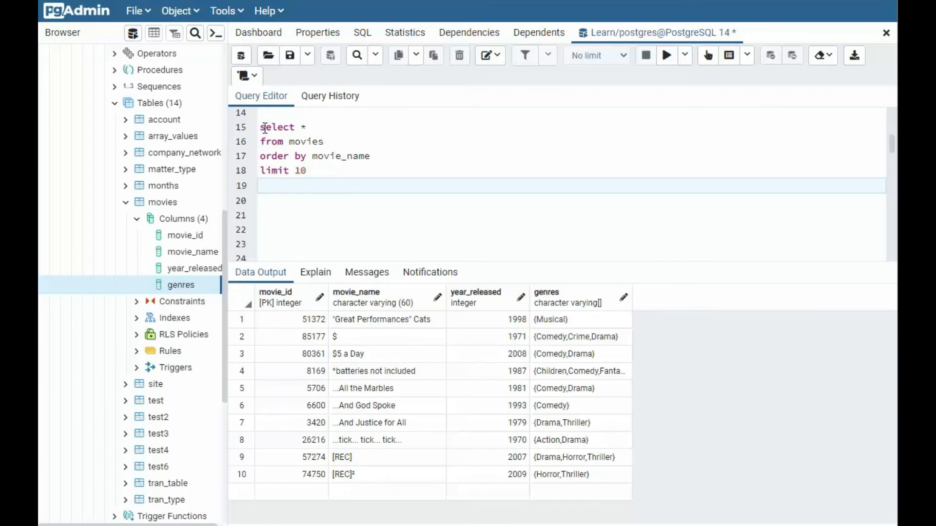
# Step: Run 'select * from movies order by movie_name limit 10' to list the alphabetically first titles
pyautogui.click(666, 54)
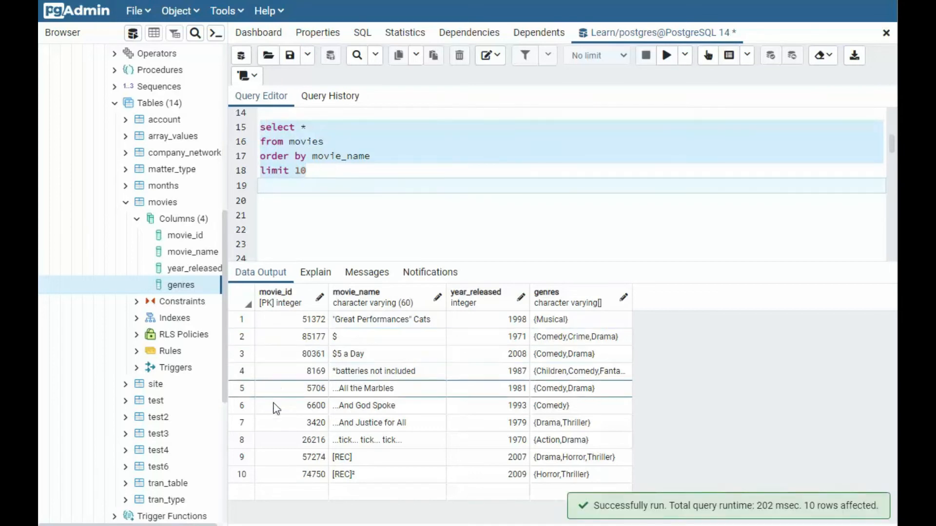
pyautogui.moveTo(385, 480)
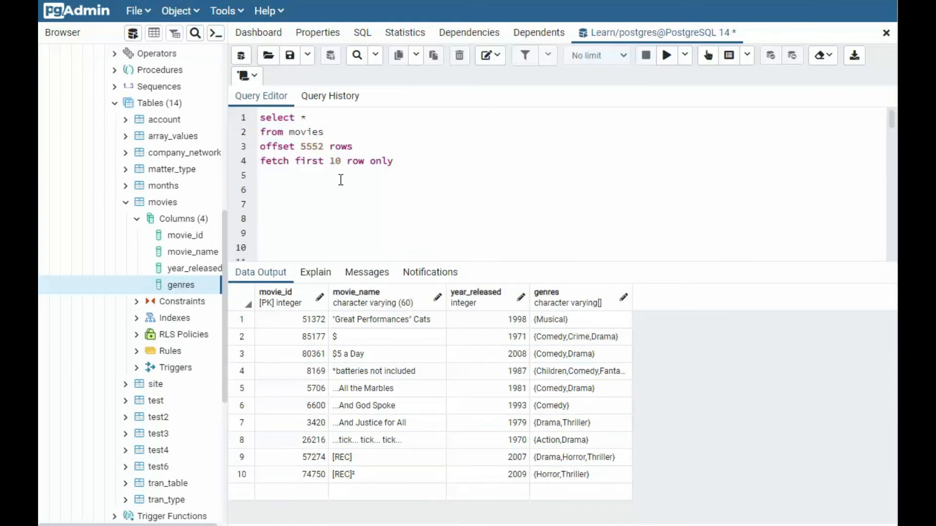
pyautogui.moveTo(474, 223)
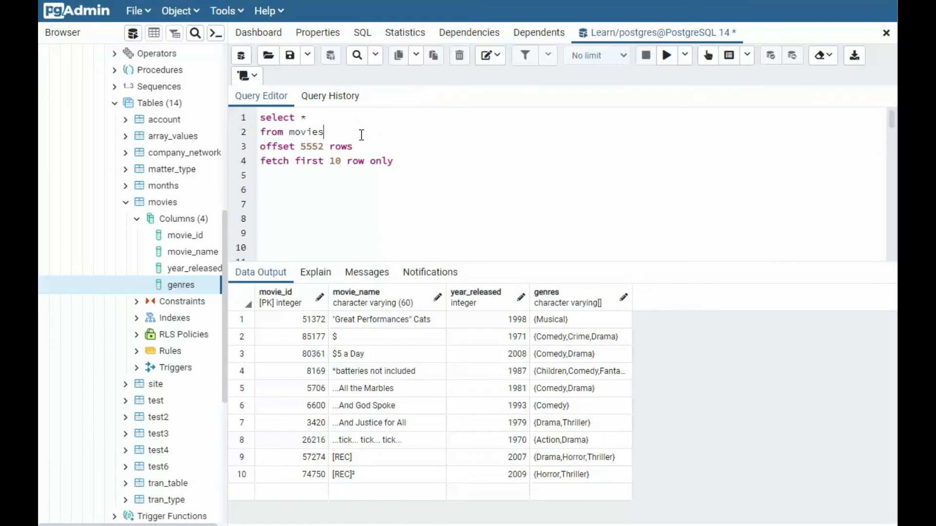
# Step: Order by movie_name with offset 555 and fetch 100, returning titles from Airplane II: The Sequel
pyautogui.write('order by movie_name')
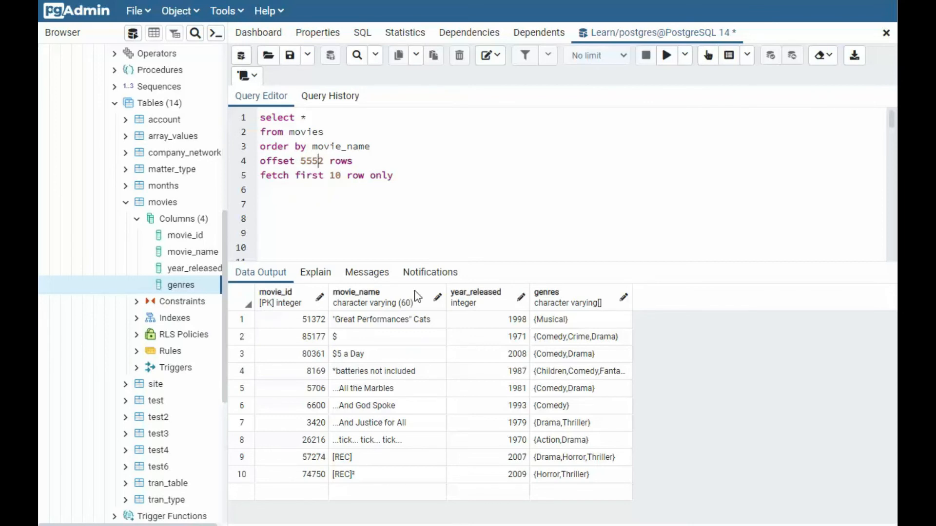
pyautogui.press('Backspace')
pyautogui.write('0')
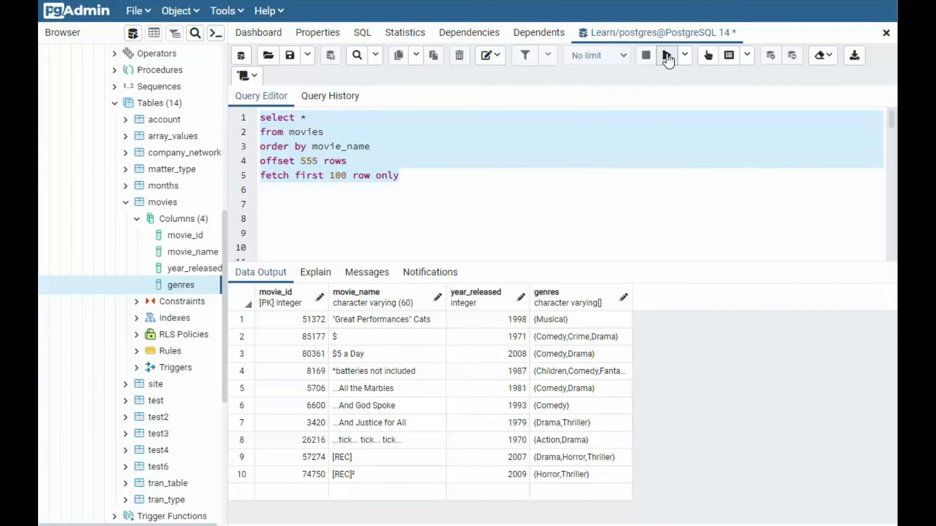
pyautogui.click(667, 54)
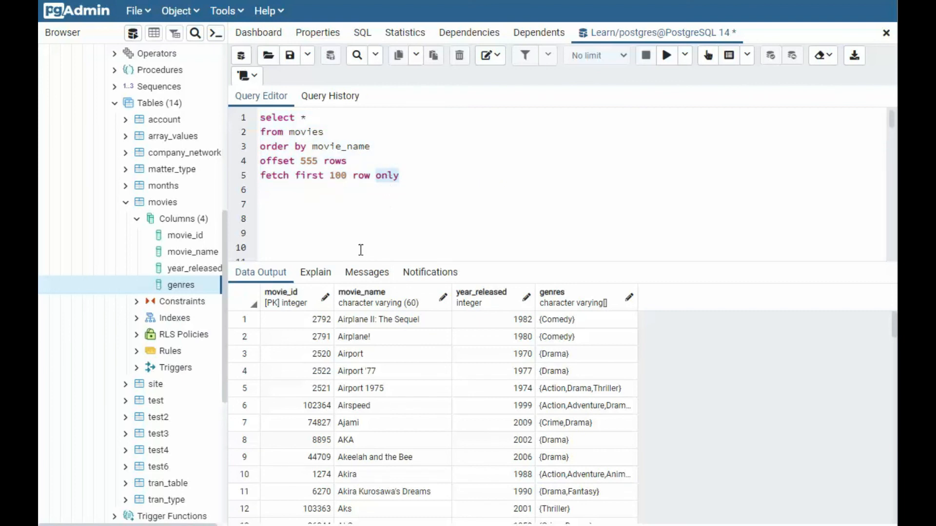
pyautogui.moveTo(296, 161)
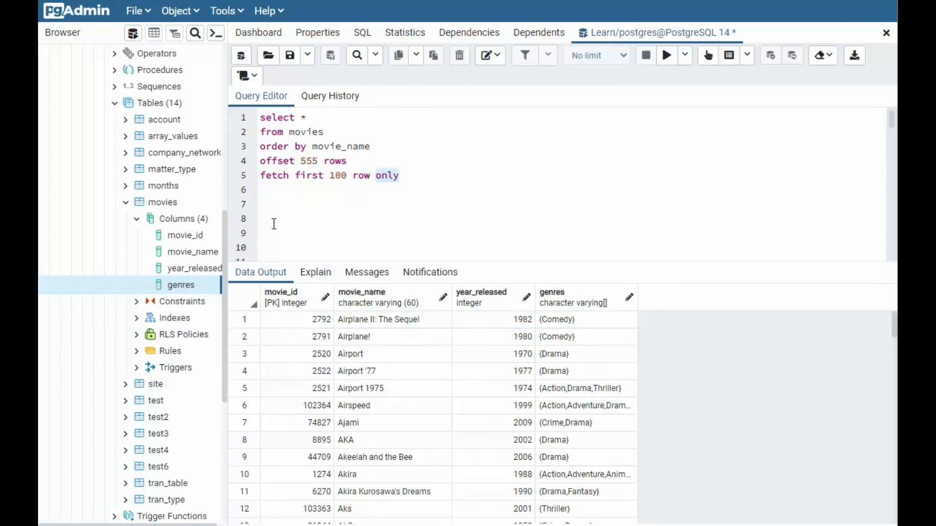
pyautogui.moveTo(287, 282)
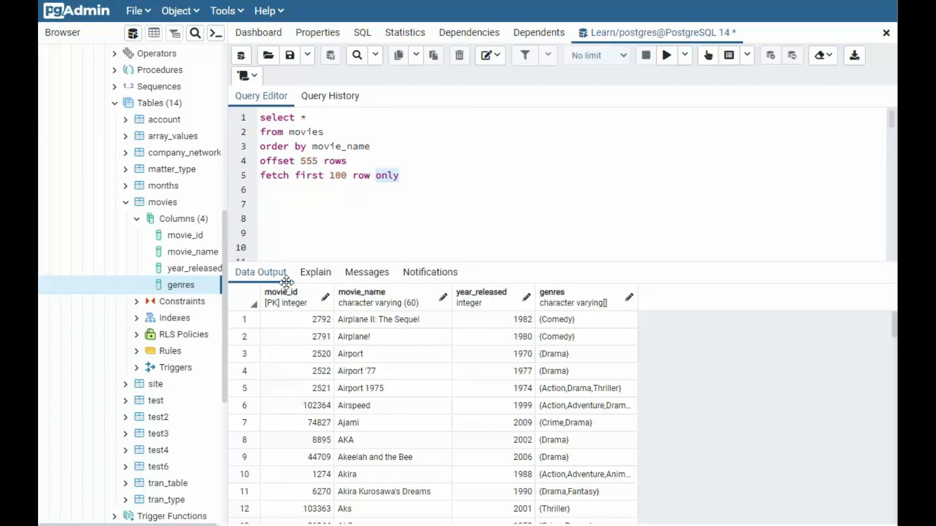